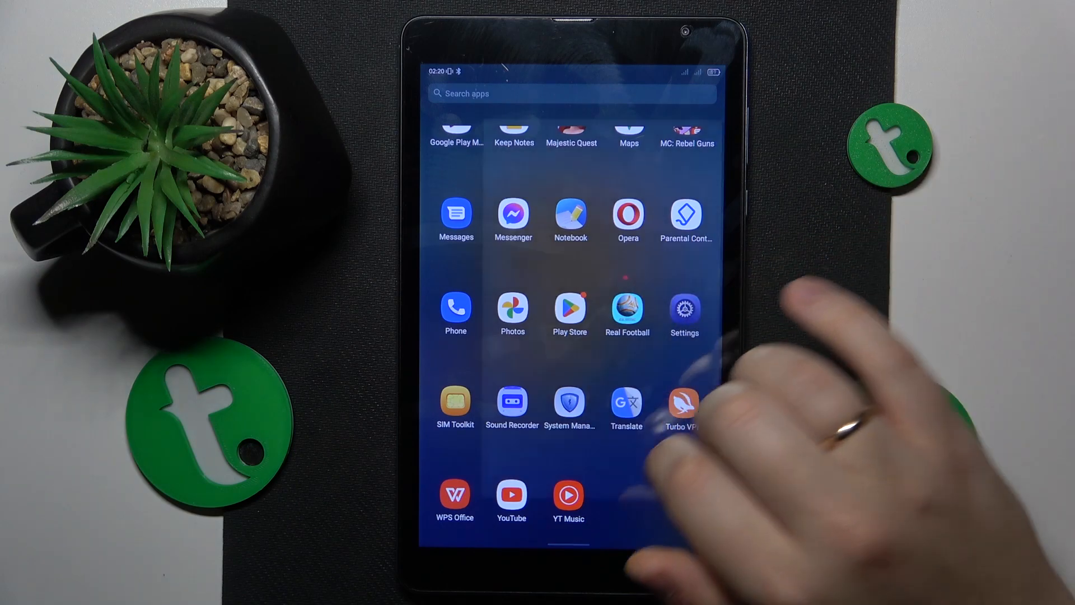
# - Toggle the Use Wi-Fi switch off and back on so nearby networks are listed again
pyautogui.click(684, 307)
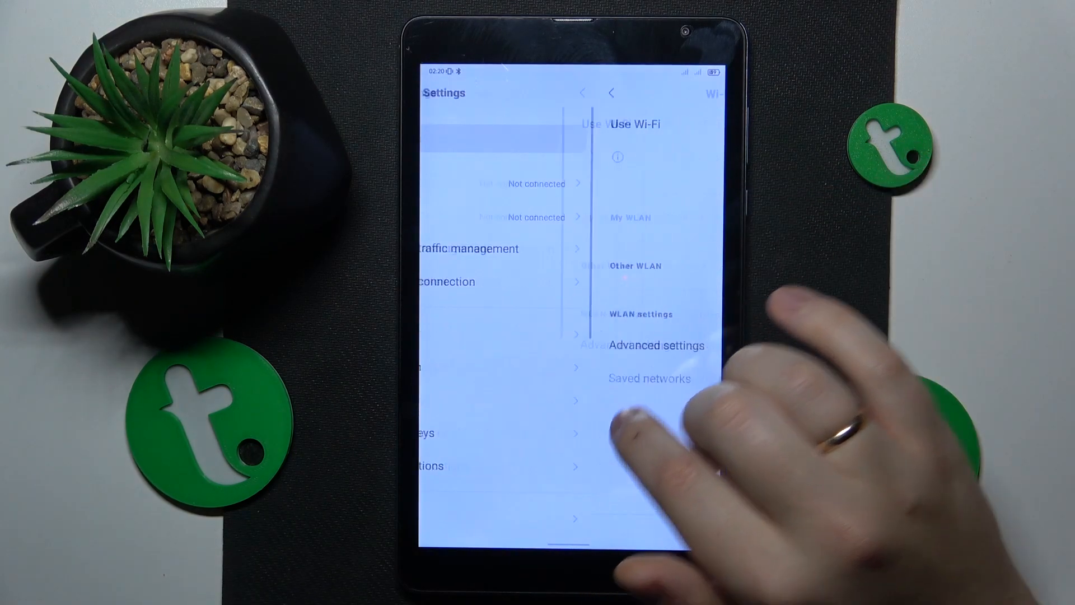
pyautogui.click(697, 124)
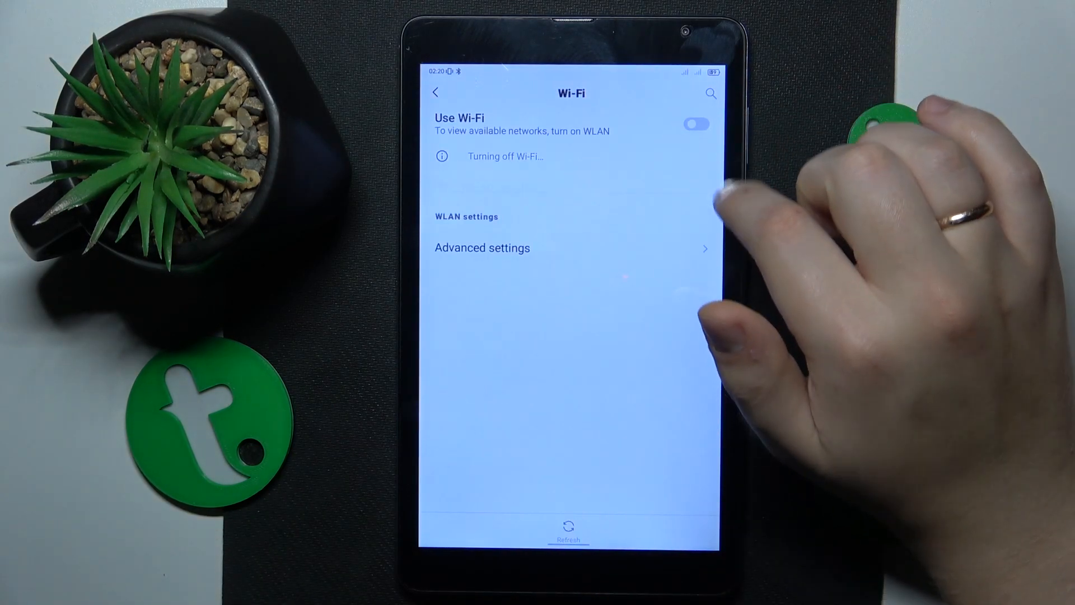
pyautogui.click(695, 123)
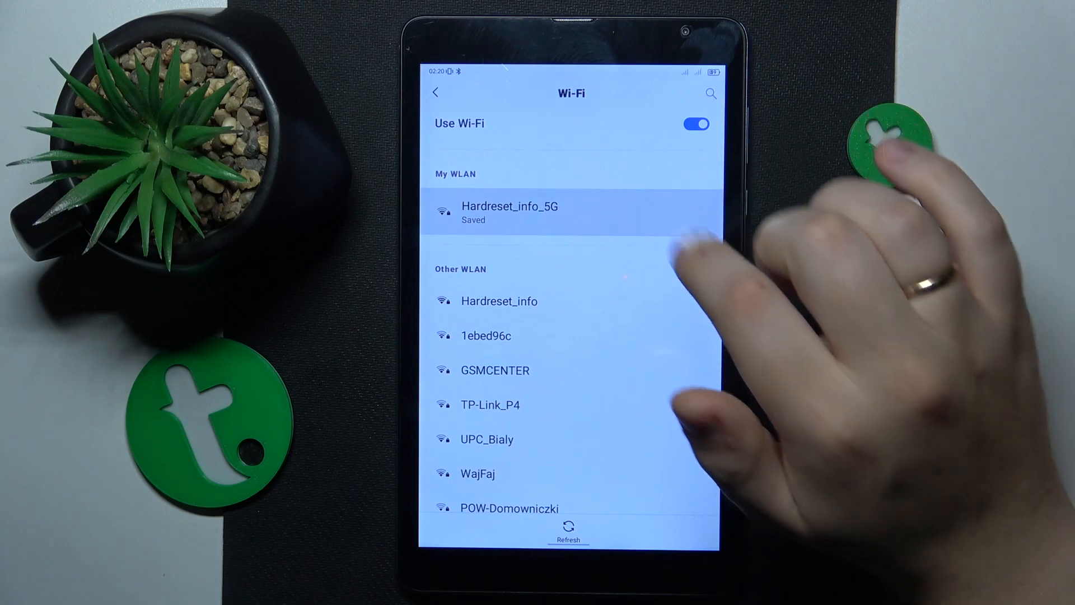
# - Reconnect to the saved Hardreset_info_5G network until it shows Connected
pyautogui.click(510, 212)
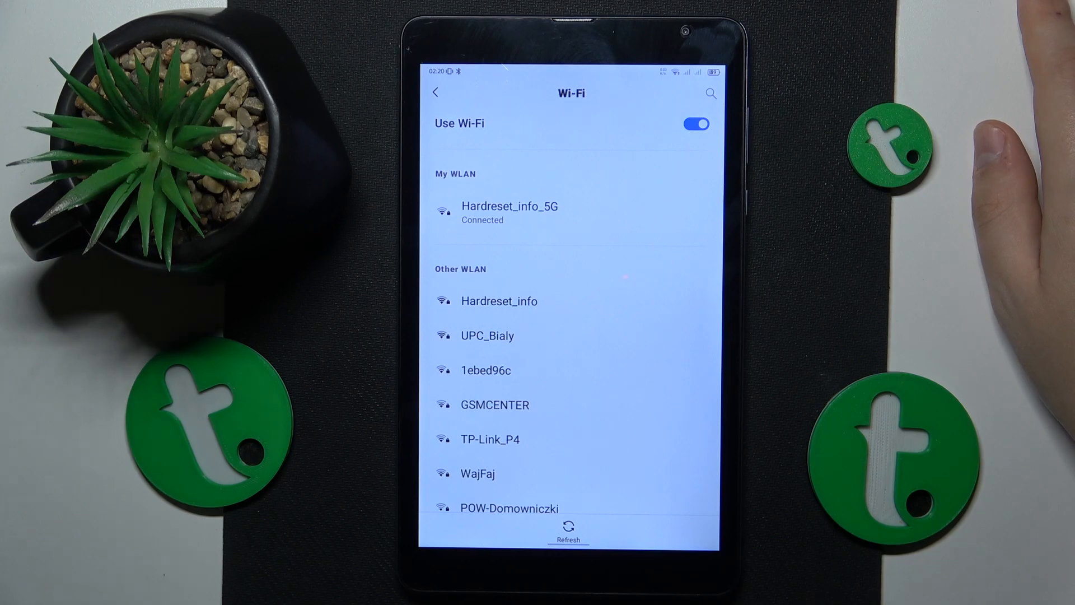
pyautogui.scroll(-3)
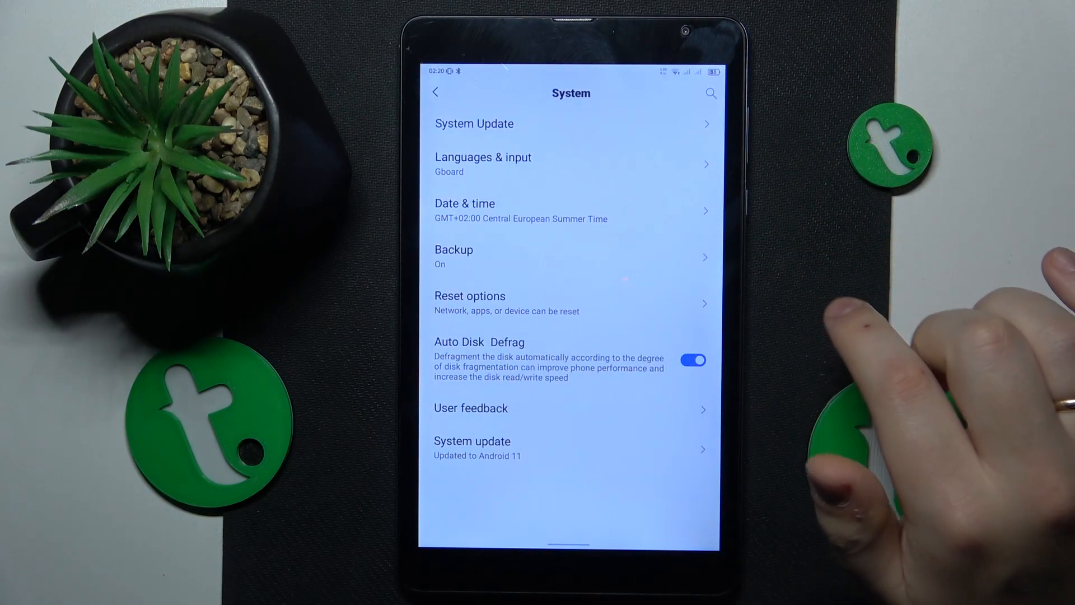
# - In Date & time, toggle Use network-provided time off and on so the clock reads 18:49
pyautogui.click(464, 210)
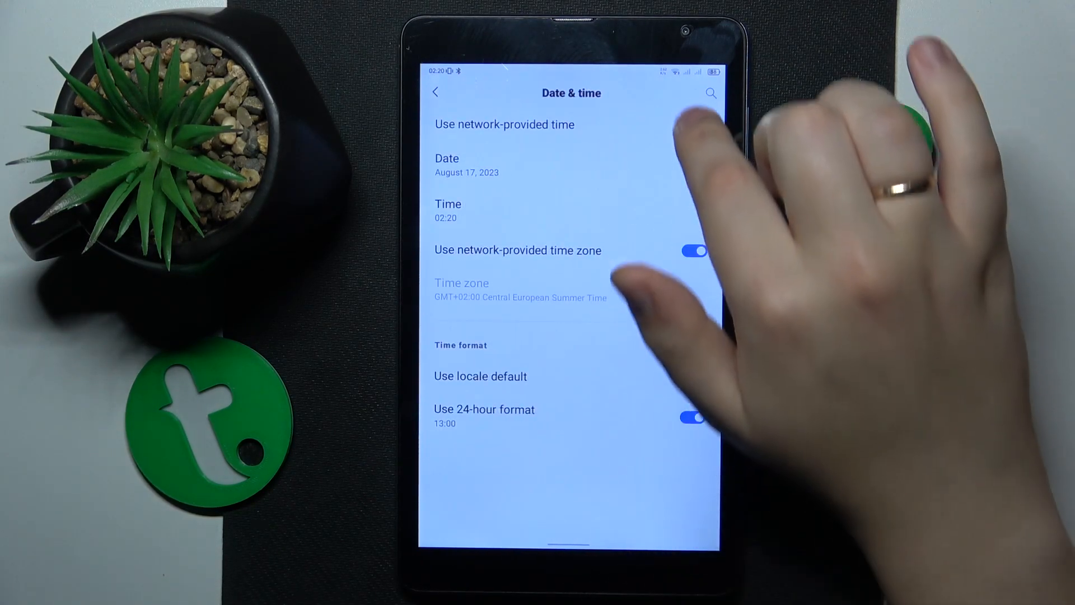
pyautogui.click(694, 124)
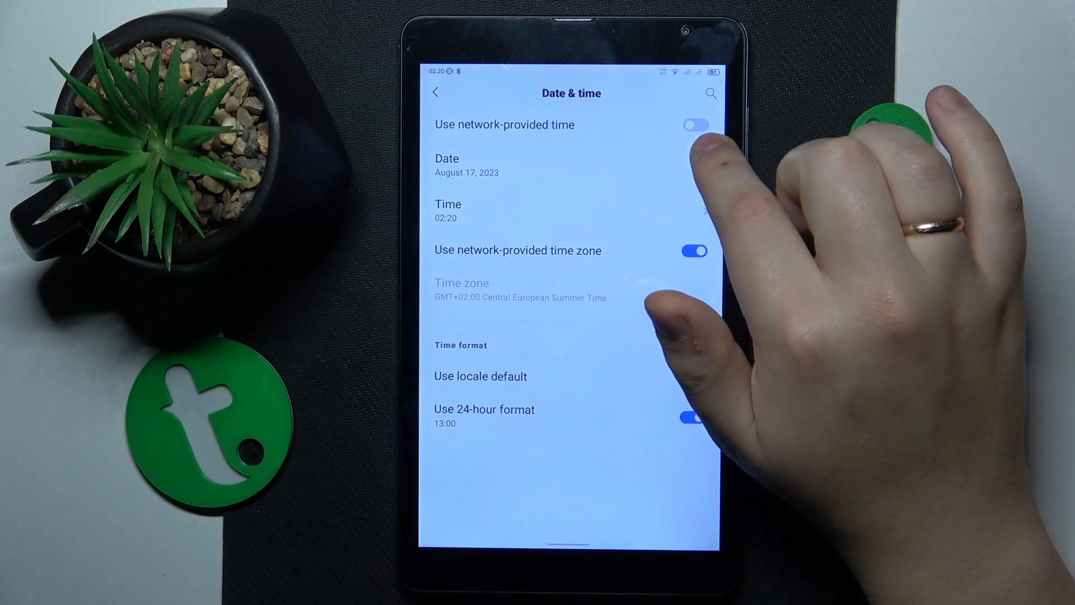
pyautogui.click(695, 124)
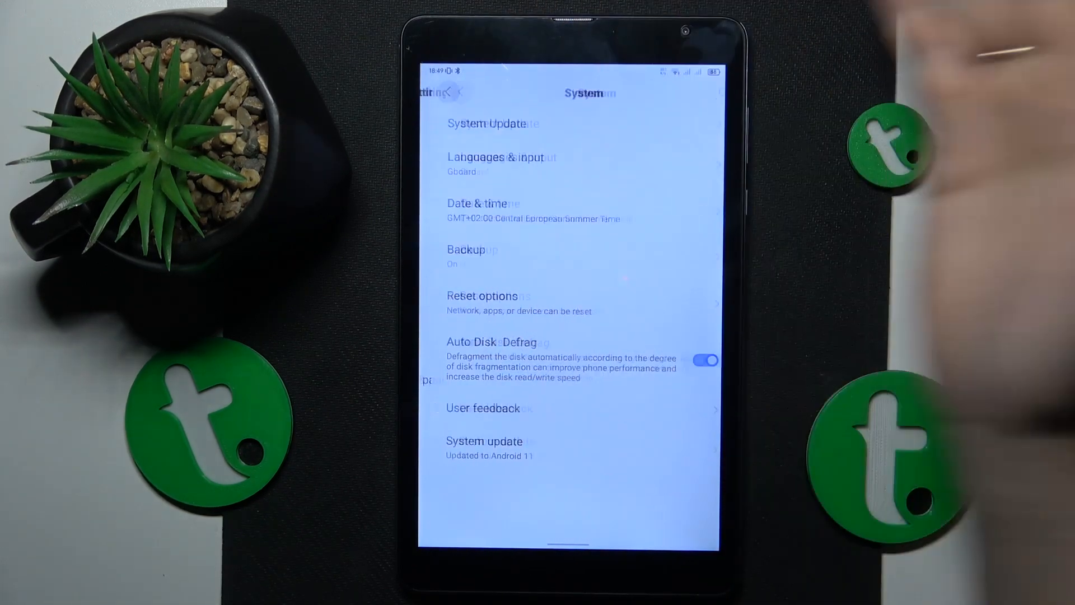
# - Go back to the main Settings list and scroll down to the System entry
pyautogui.click(452, 92)
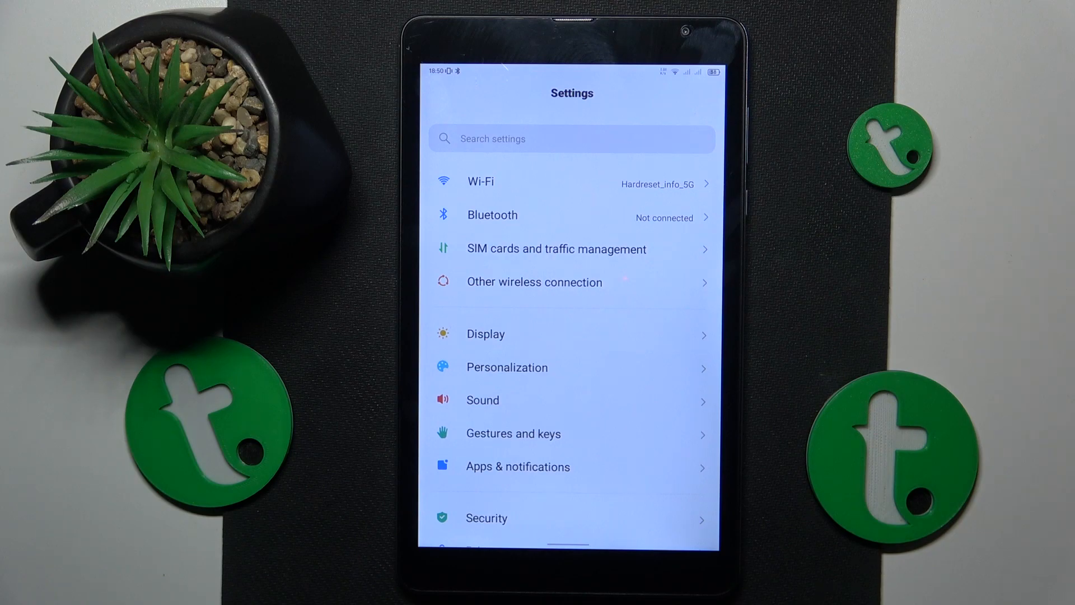
pyautogui.scroll(-3)
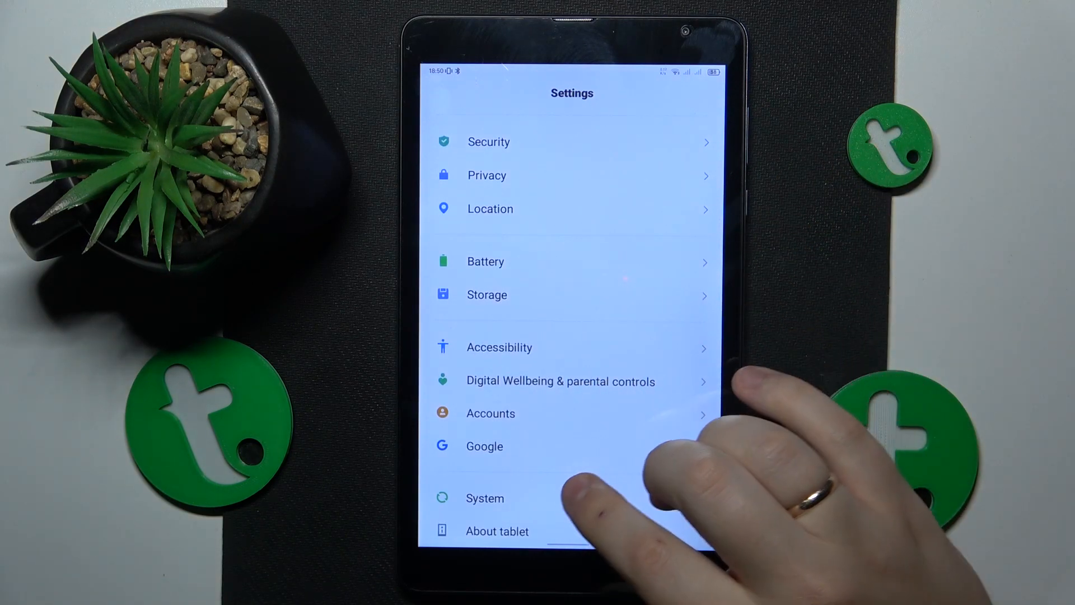
# - Reach System > Reset options > Reset Wi-Fi, mobile & Bluetooth, then leave via recent apps without resetting
pyautogui.click(485, 498)
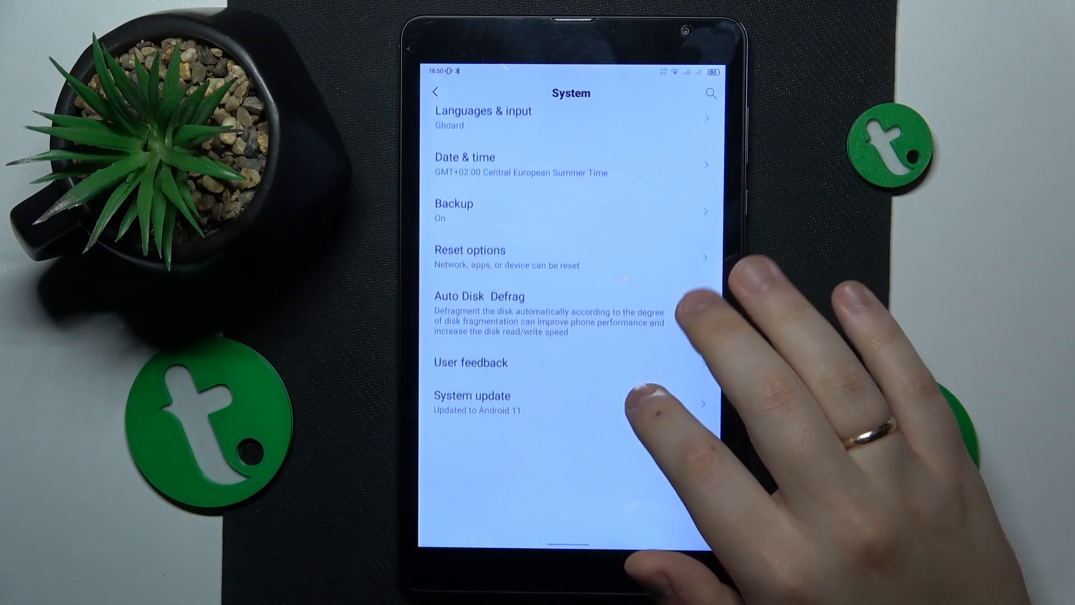
pyautogui.click(470, 258)
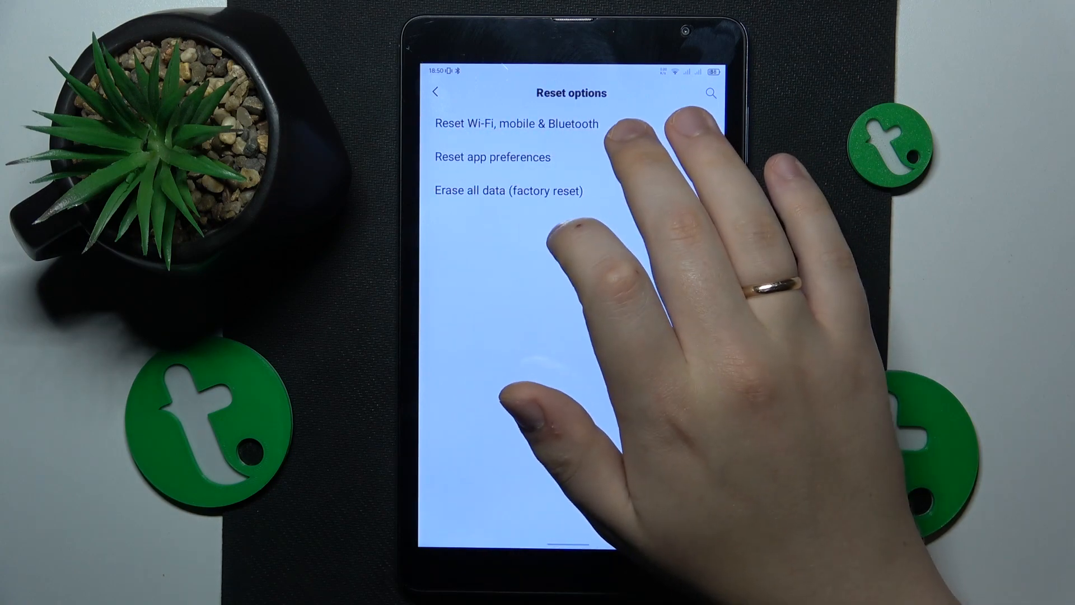
pyautogui.click(515, 124)
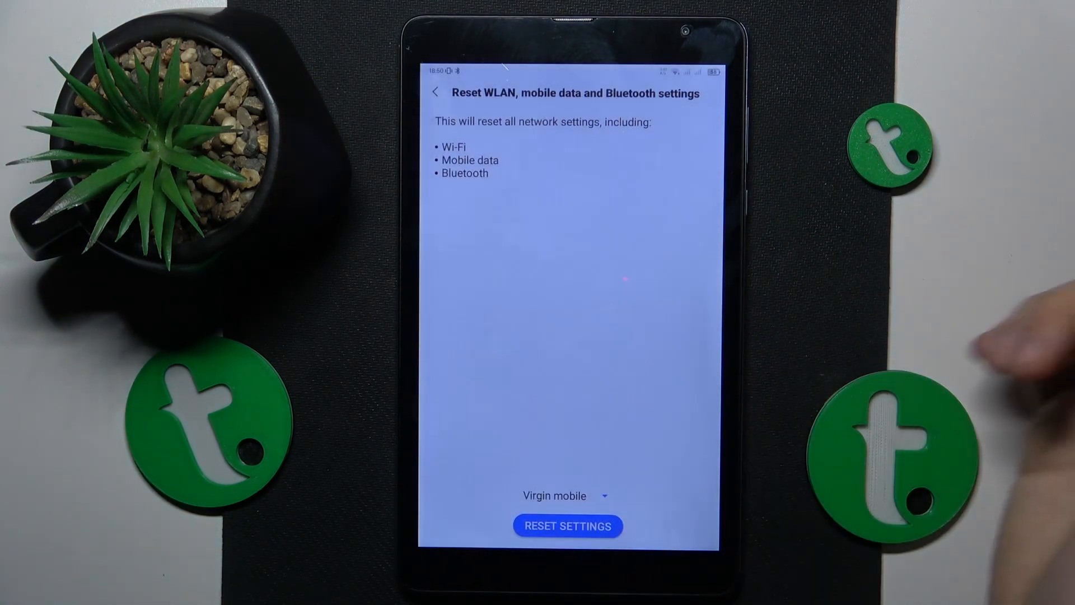
pyautogui.click(567, 526)
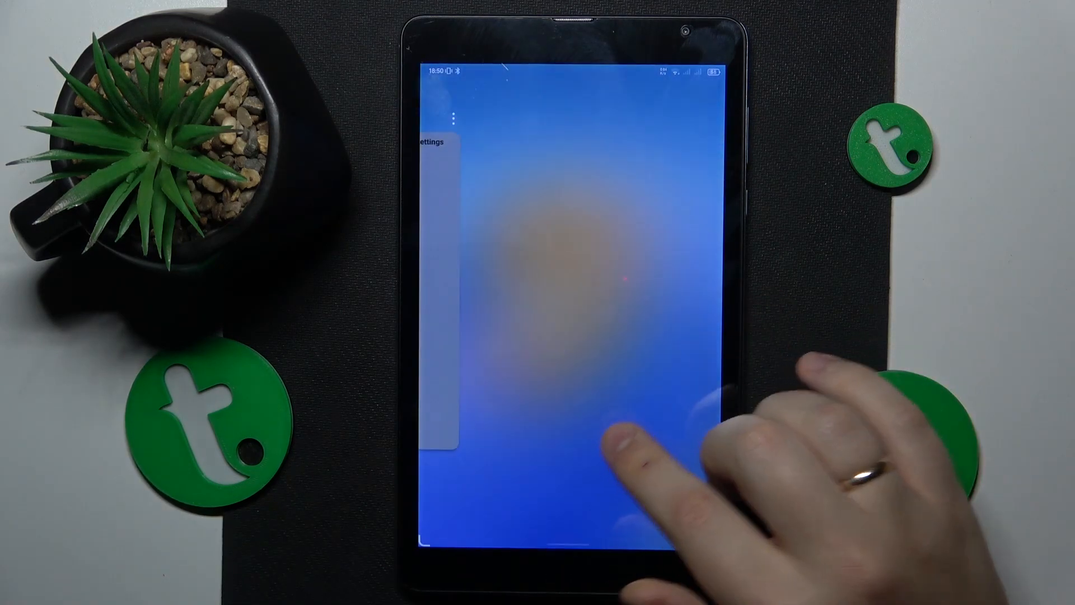